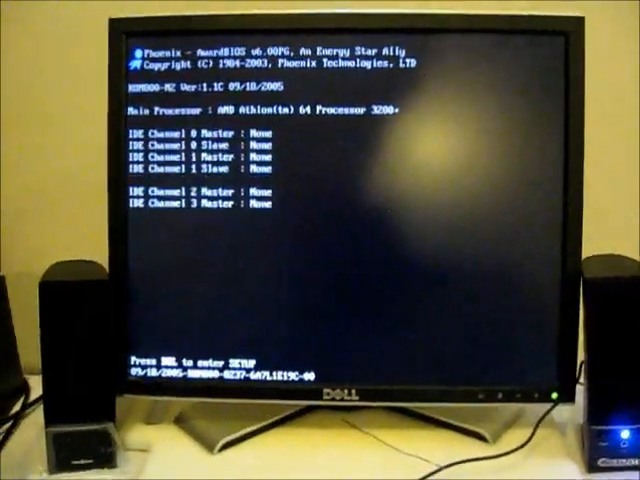
# Enter the CMOS Setup Utility from the POST screen with DEL
pyautogui.press('delete')
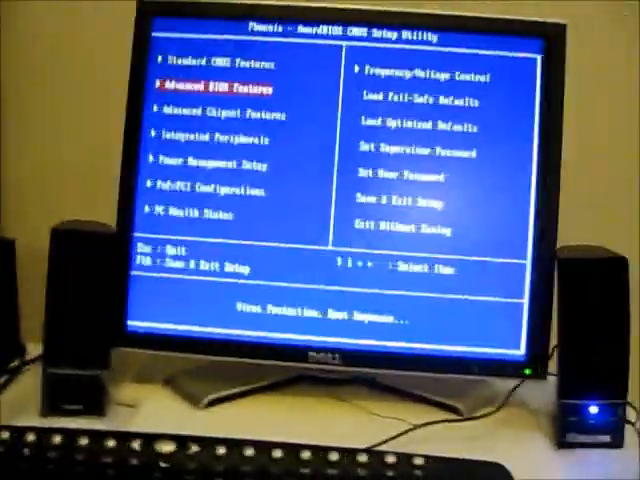
# Review Advanced Chipset Features, return to the main menu, and highlight Integrated Peripherals
pyautogui.press('enter')
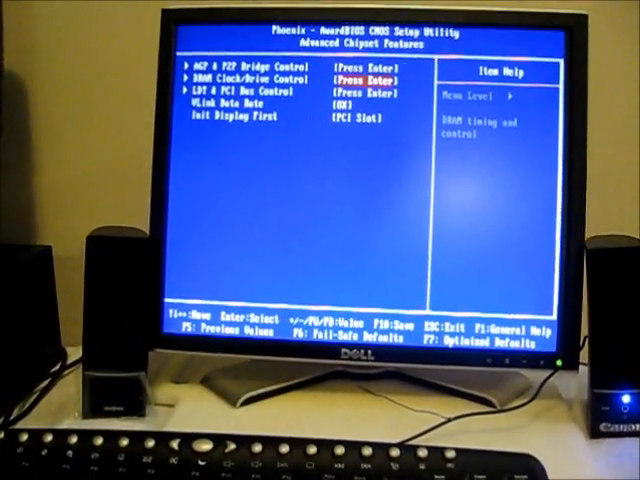
pyautogui.press('enter')
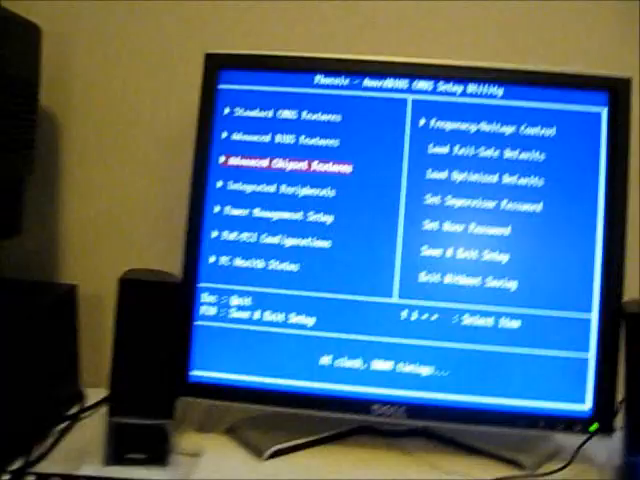
pyautogui.press('down')
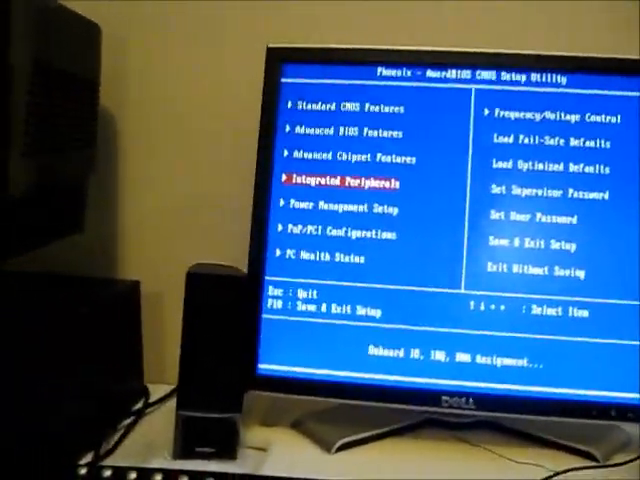